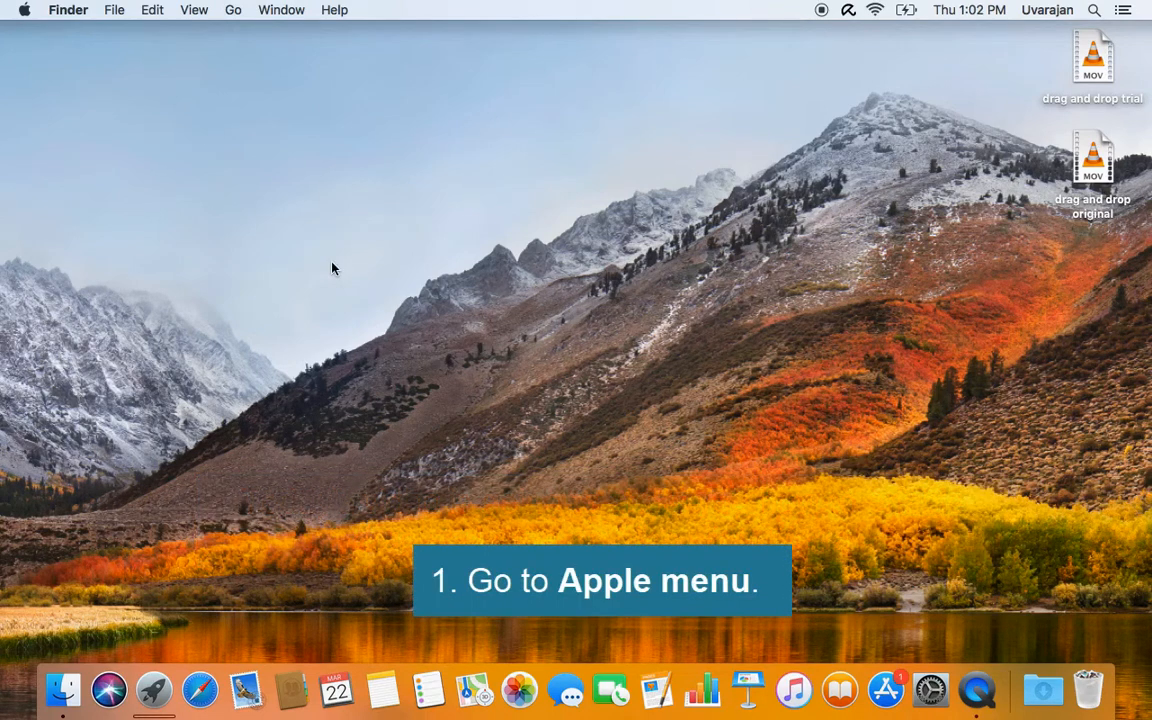
# Open System Preferences from the Apple menu on the Finder desktop.
pyautogui.click(24, 10)
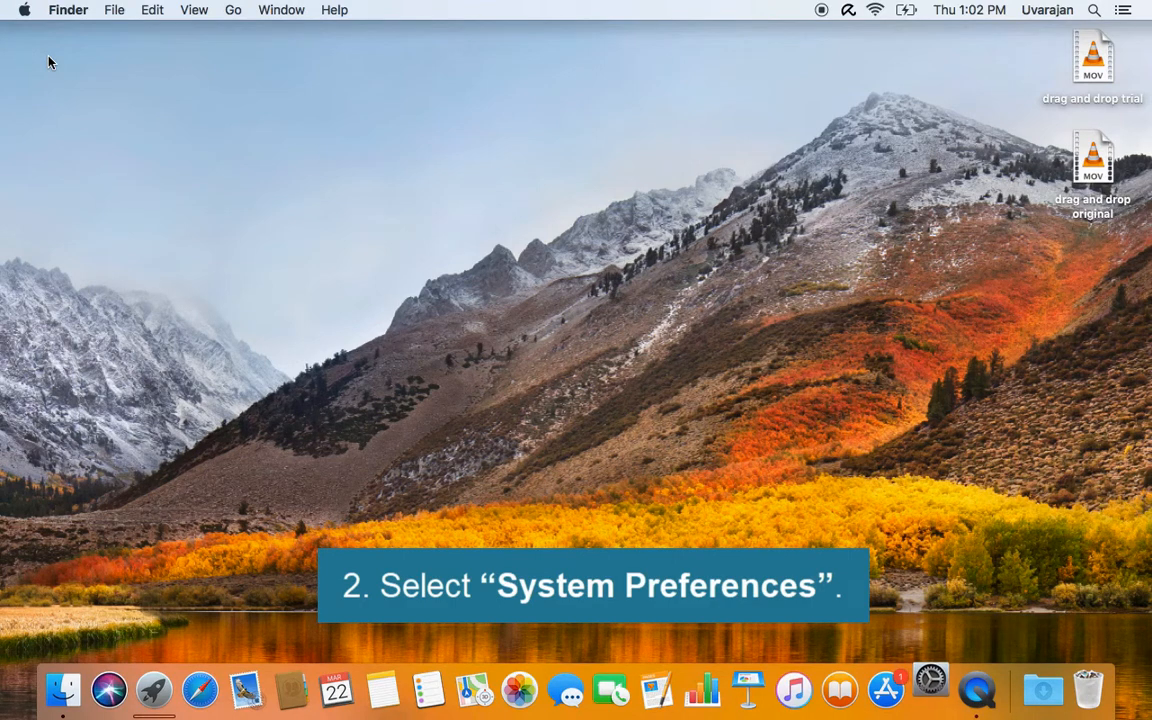
pyautogui.click(930, 690)
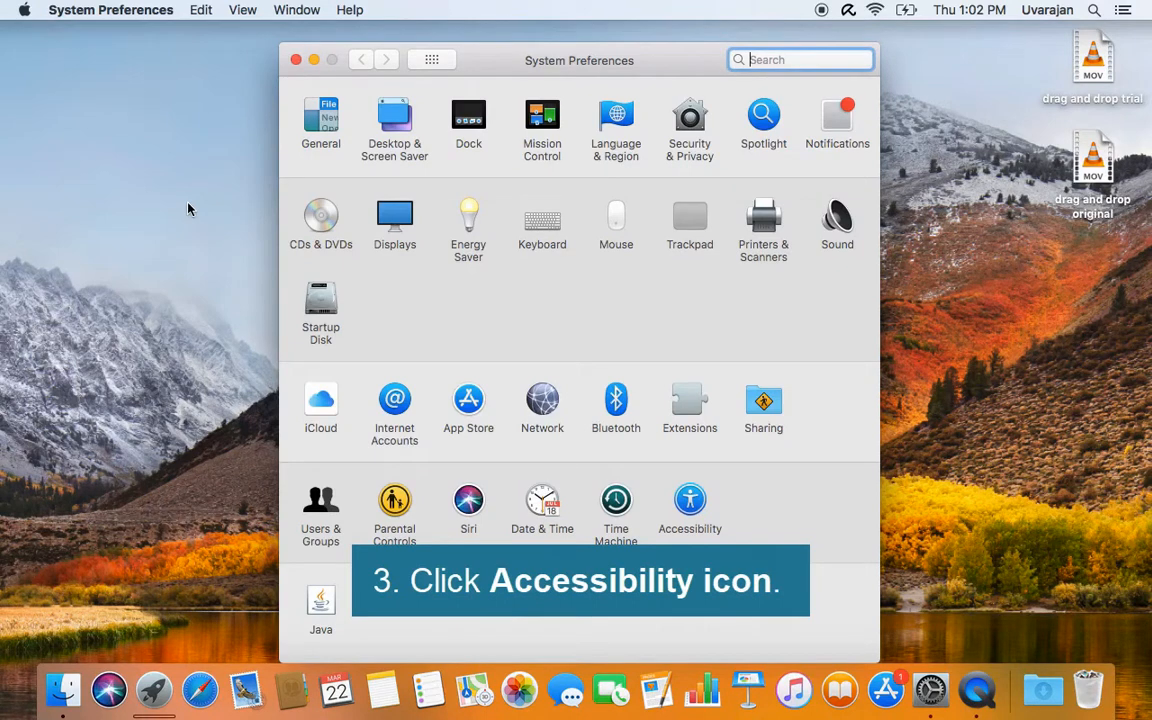
pyautogui.moveTo(674, 534)
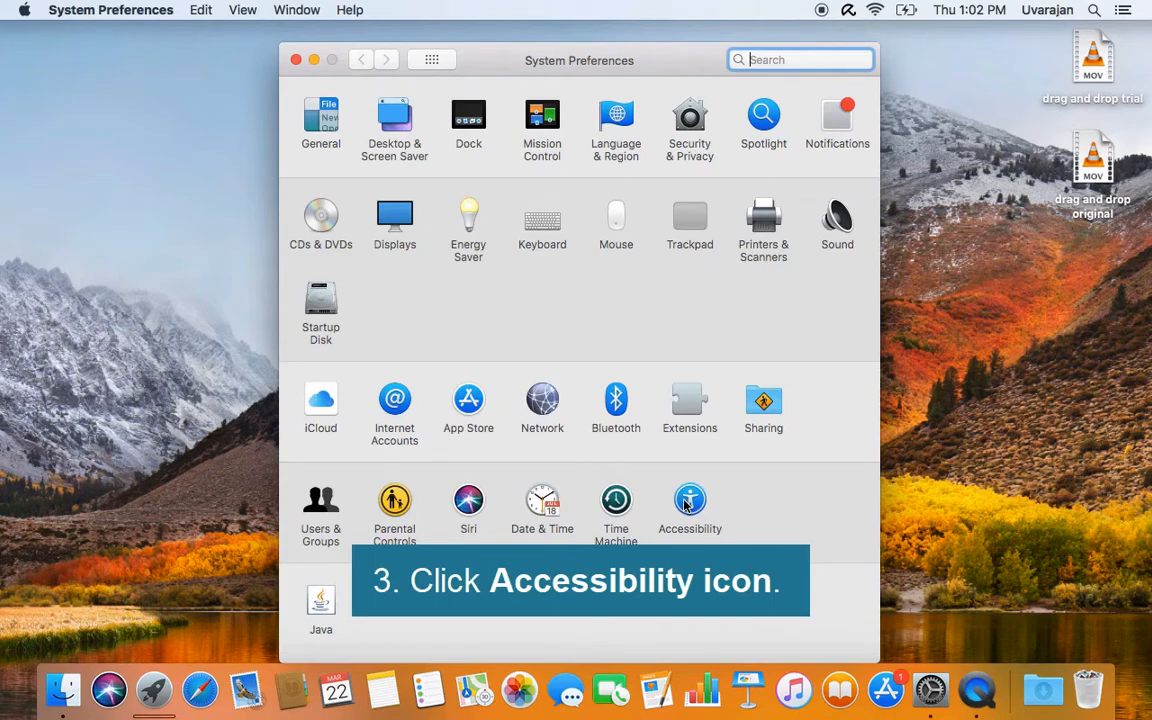
# Open Accessibility and select its Mouse & Trackpad category.
pyautogui.click(688, 500)
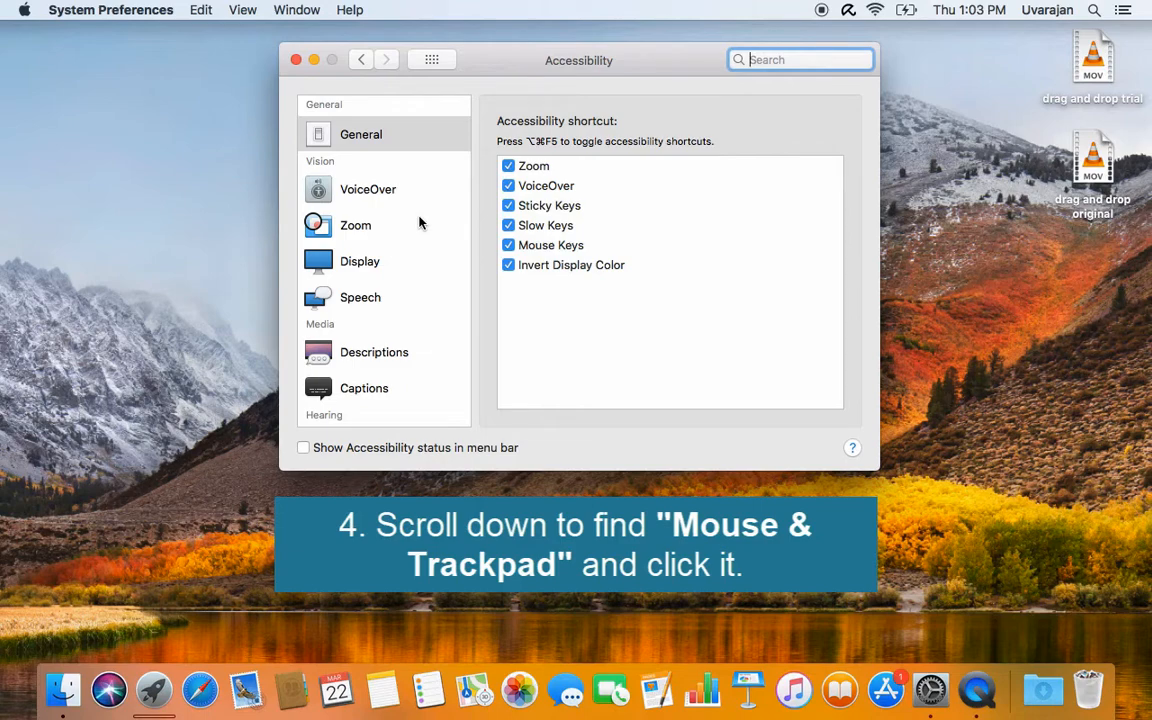
pyautogui.scroll(-3)
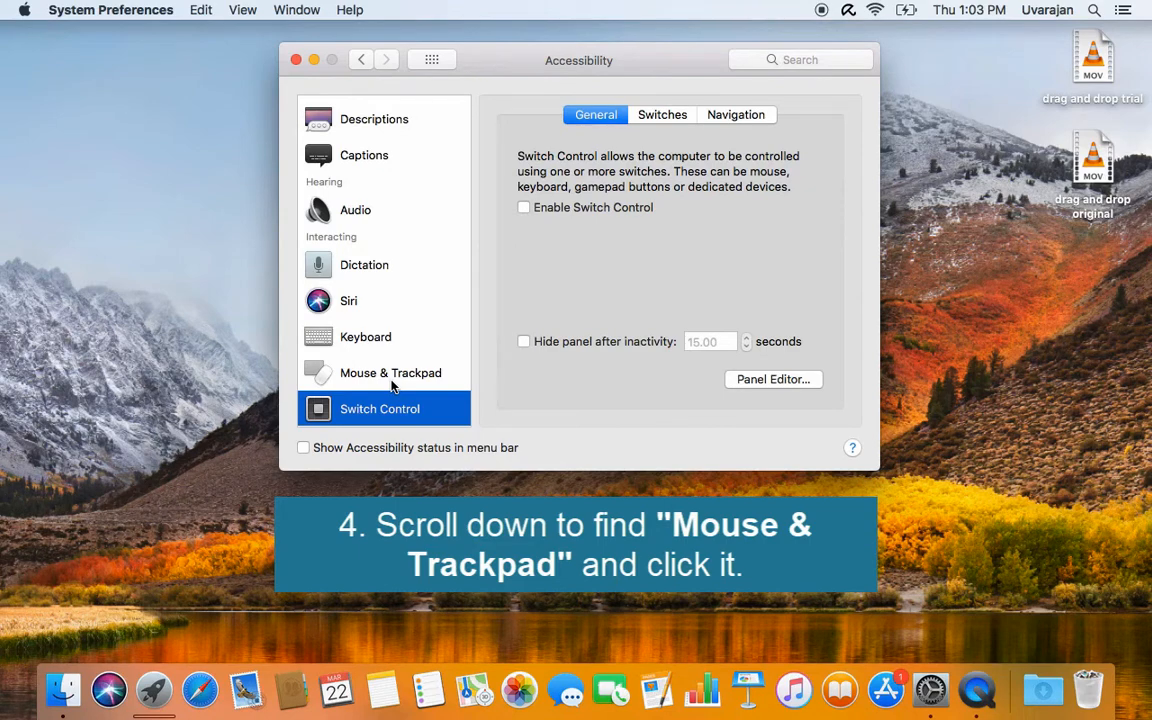
pyautogui.click(390, 372)
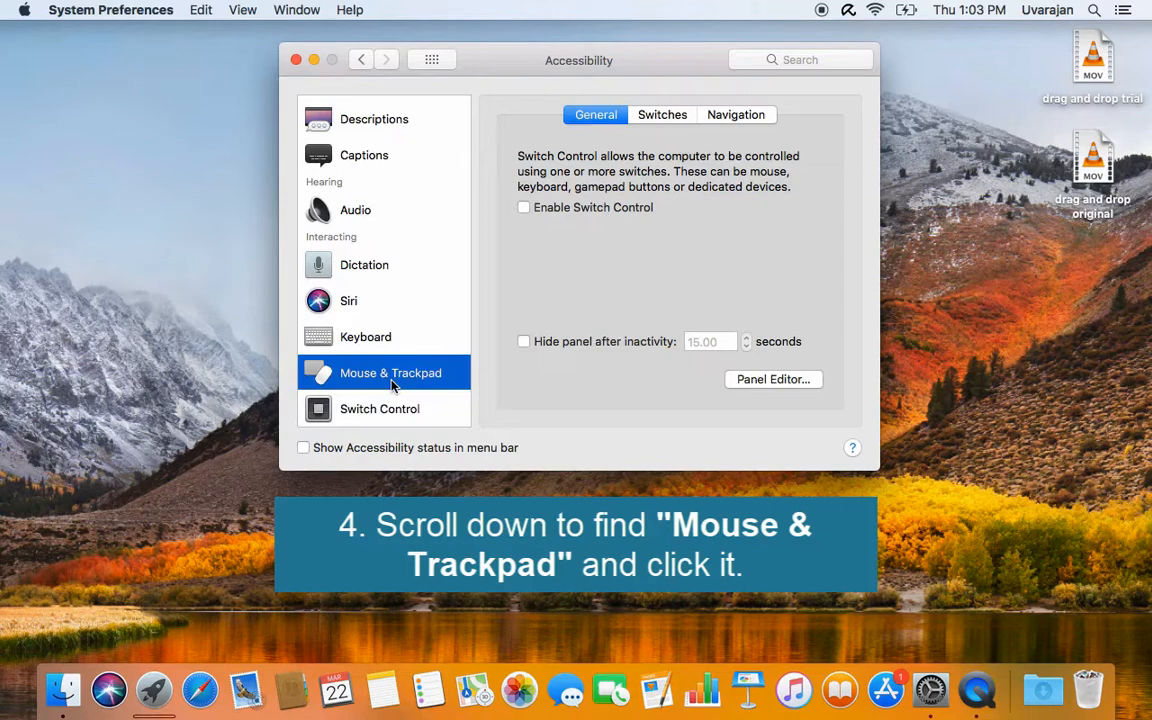
pyautogui.click(390, 372)
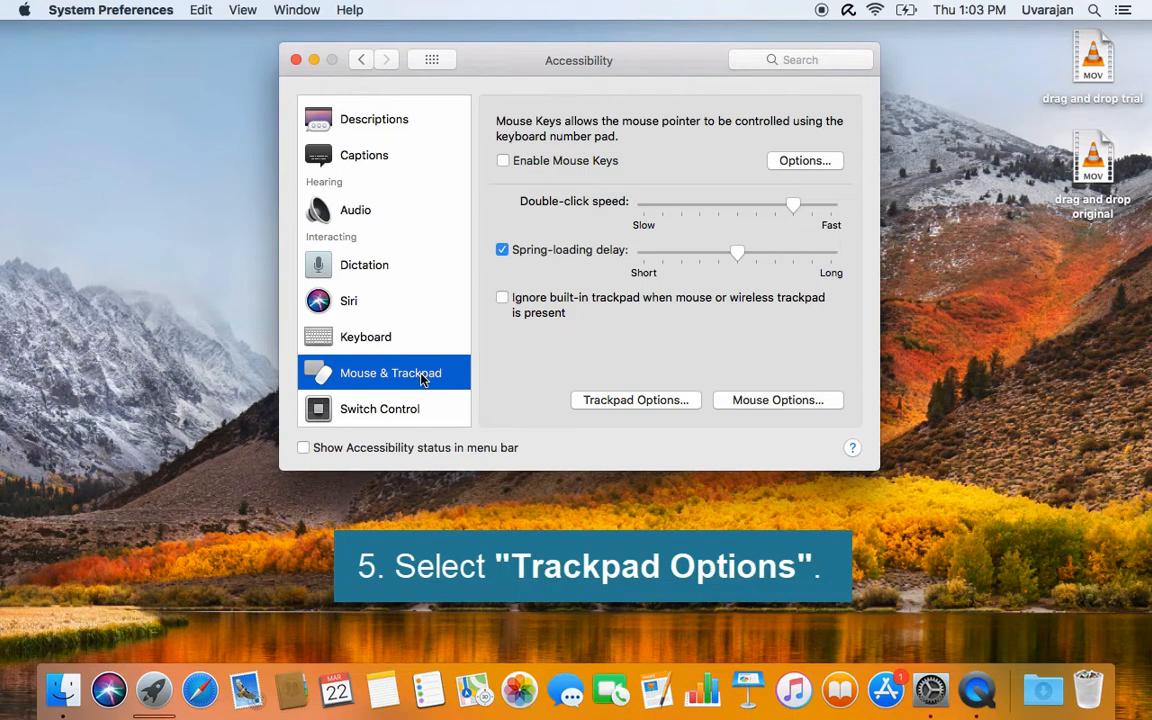
# In Trackpad Options, enable dragging with the three finger drag style and confirm with OK.
pyautogui.click(636, 400)
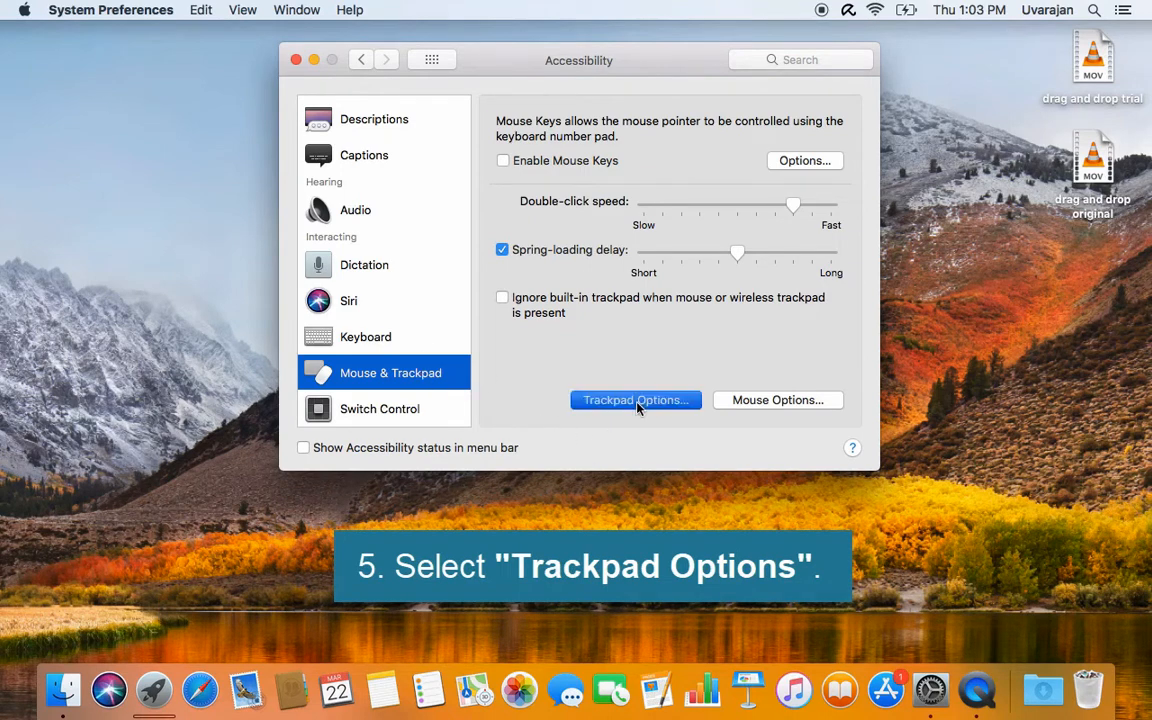
pyautogui.click(636, 400)
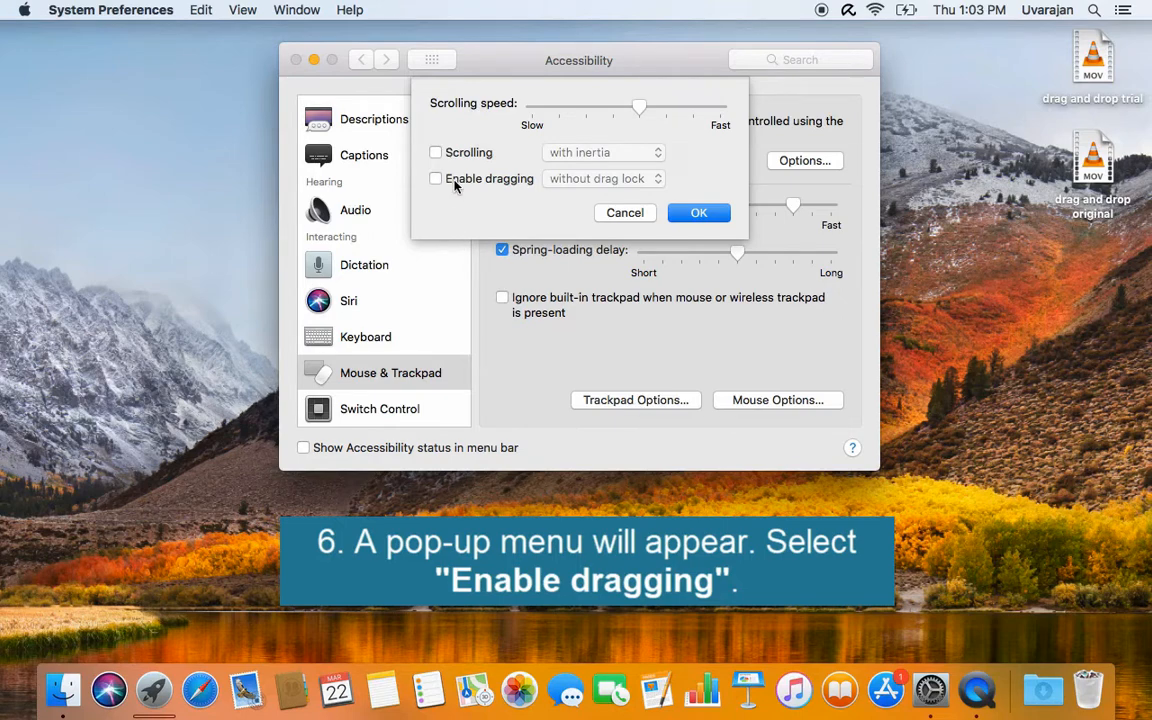
pyautogui.click(436, 178)
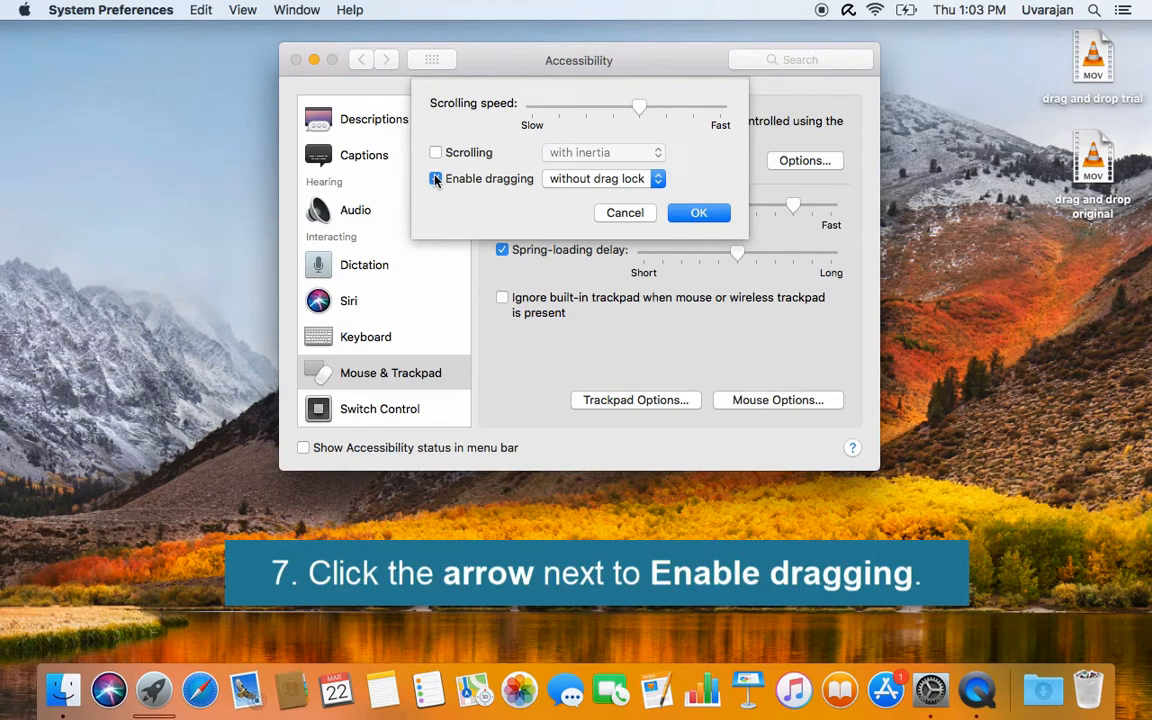
pyautogui.click(436, 178)
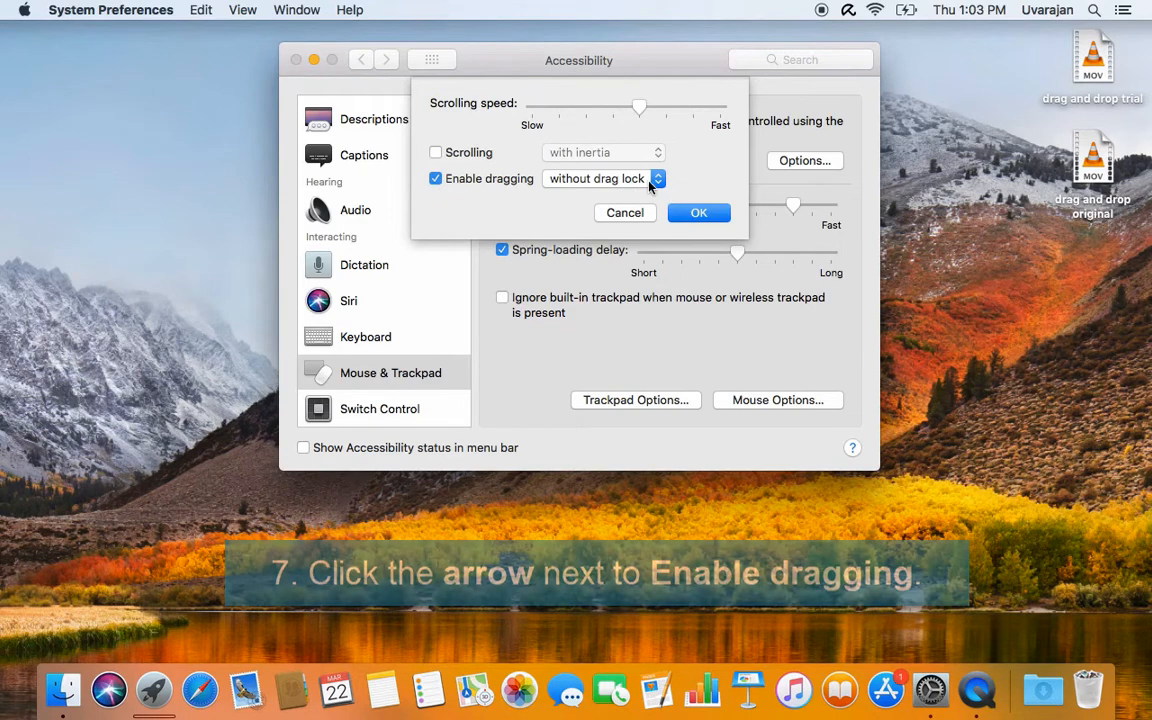
pyautogui.click(656, 178)
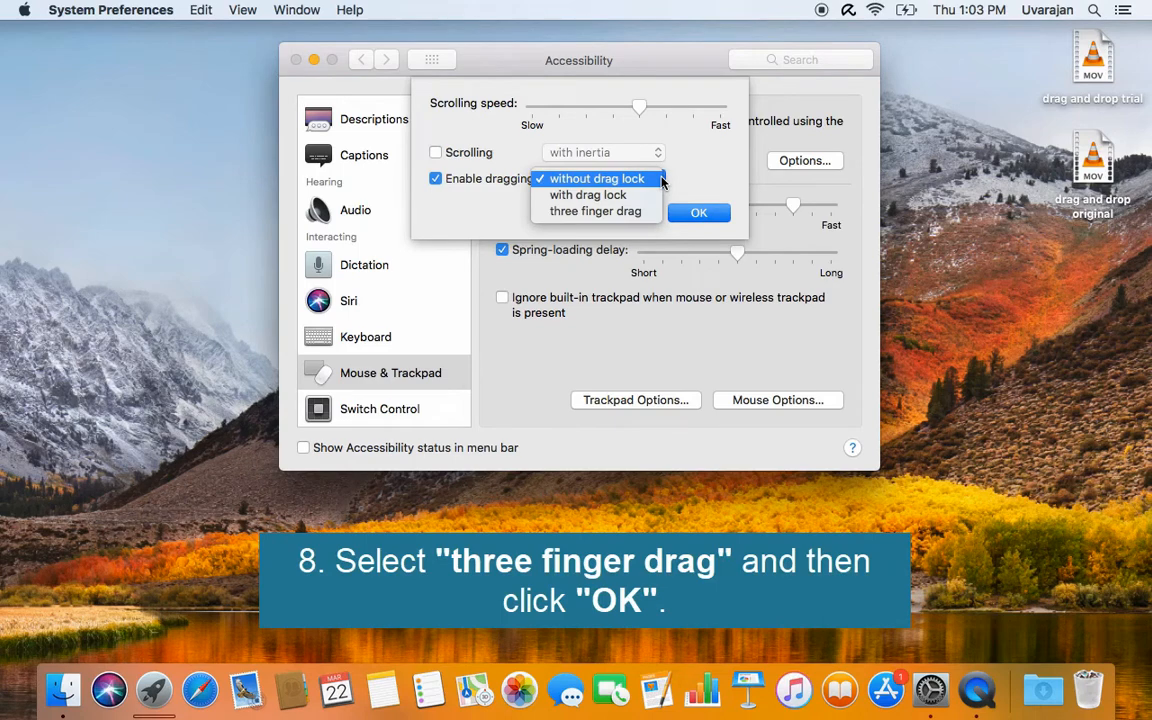
pyautogui.click(596, 212)
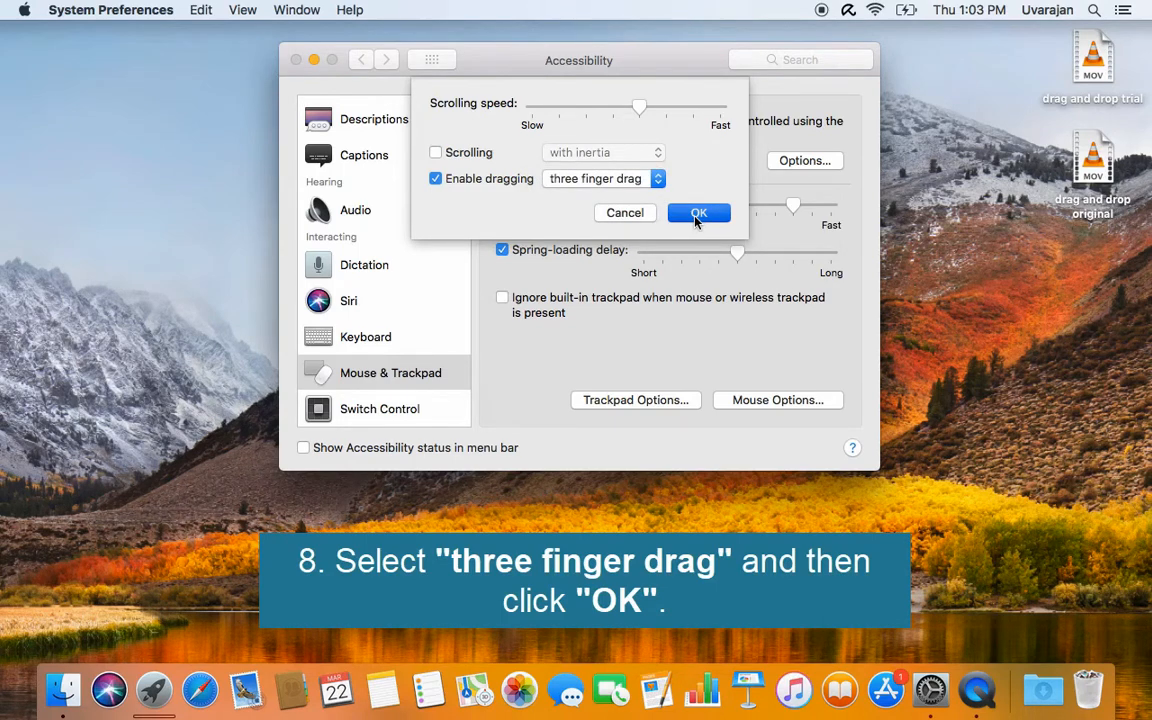
pyautogui.click(698, 212)
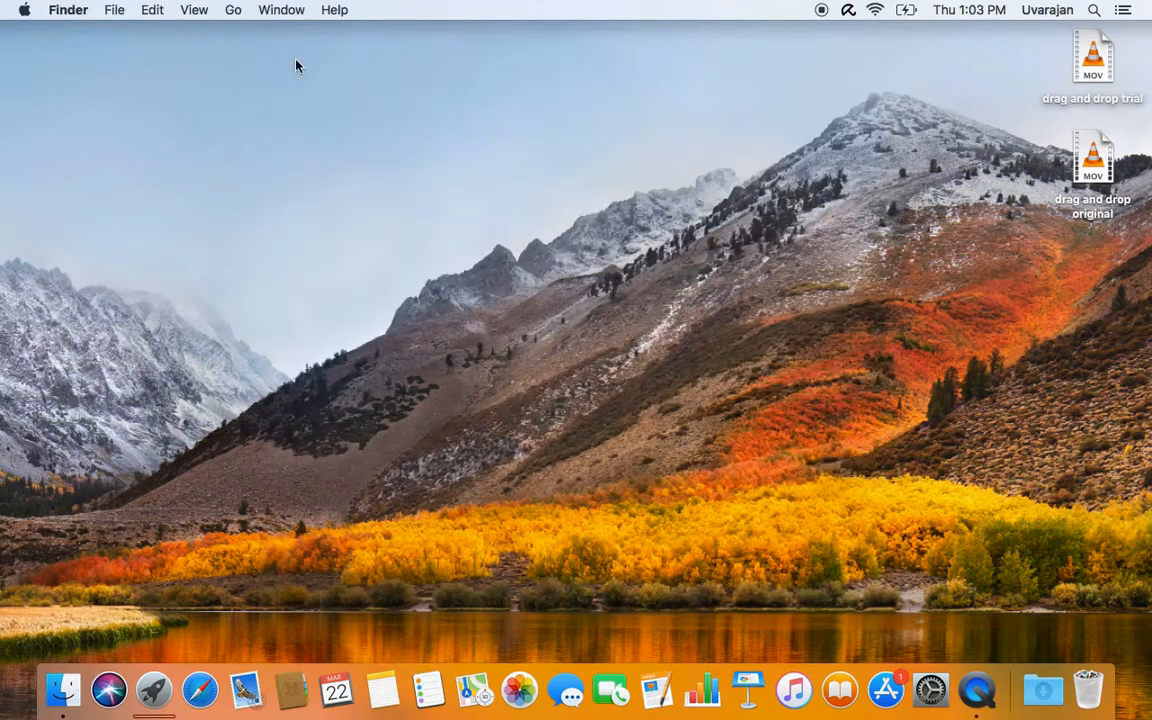